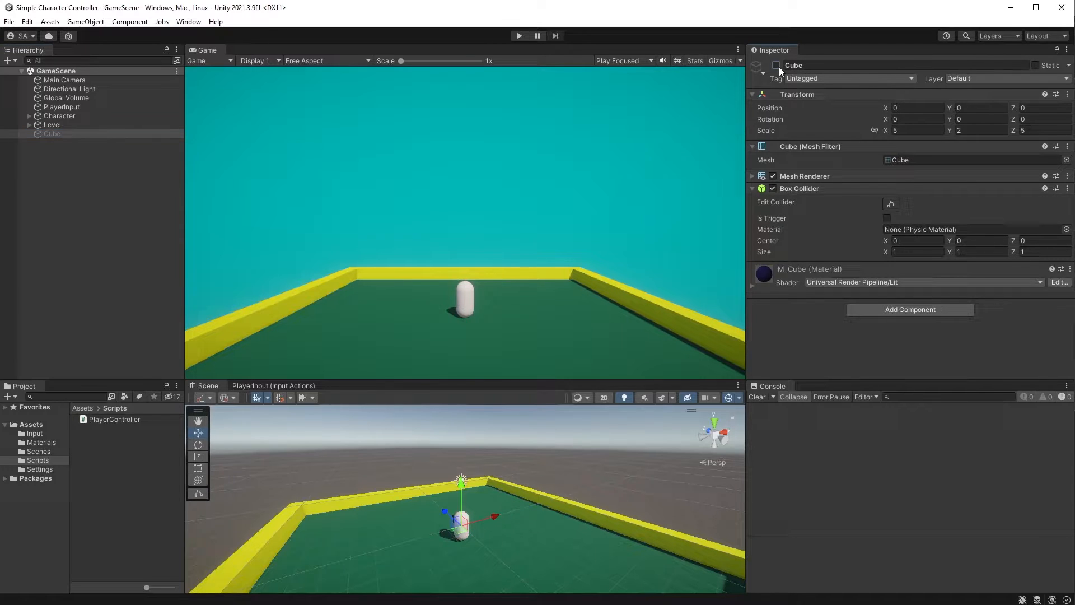
- Enable the Cube platform in the Inspector and select PlayerInput to open PlayerController.cs
left_click(61, 107)
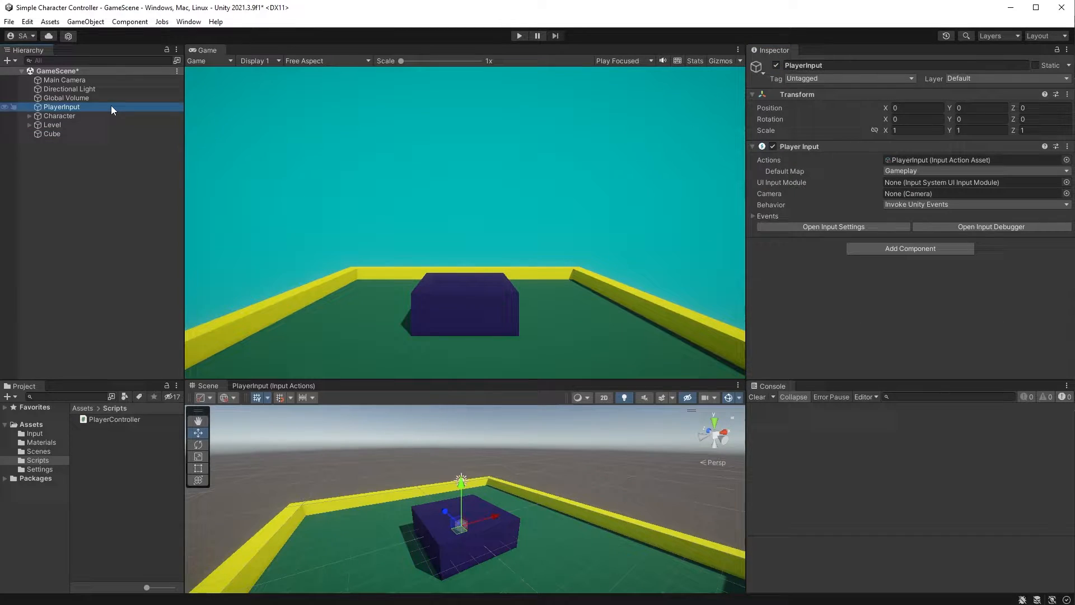
left_click(59, 116)
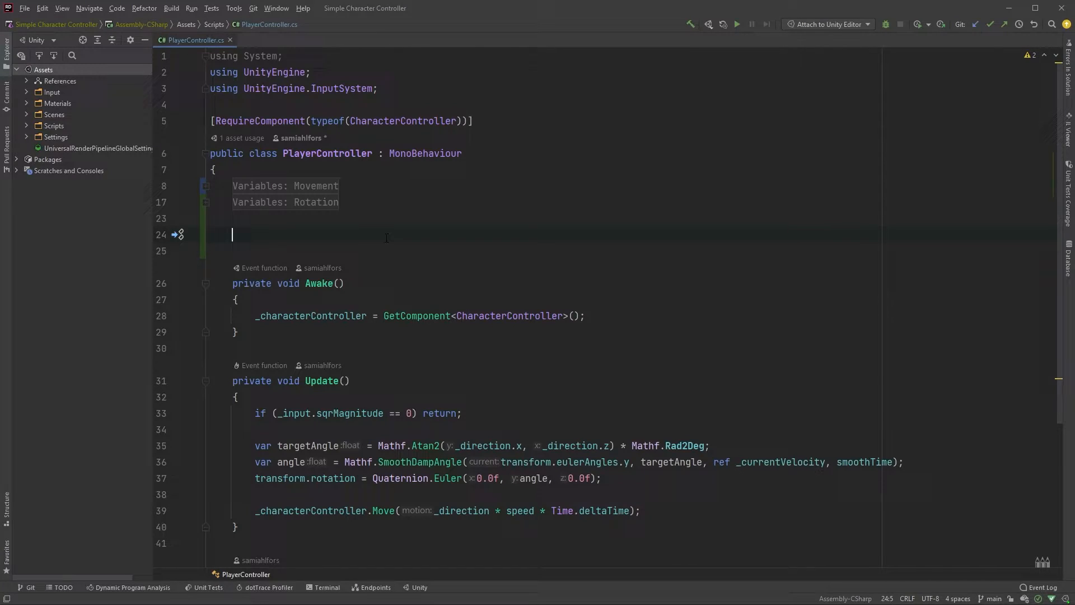
- Declare a private float _gravity field initialised to -9.81f
type("private float _grav")
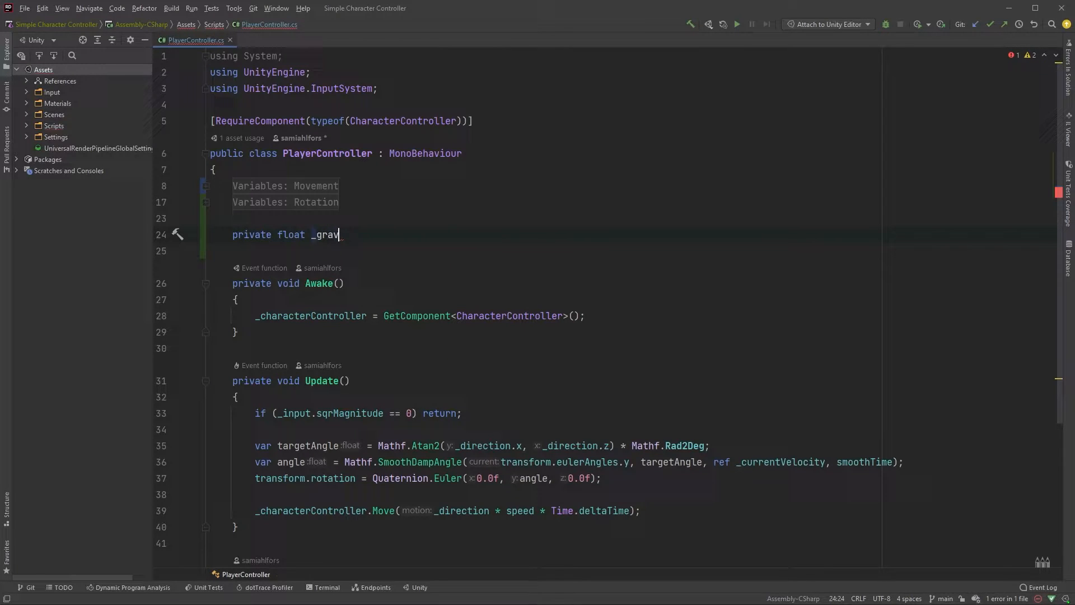
type("ity = -")
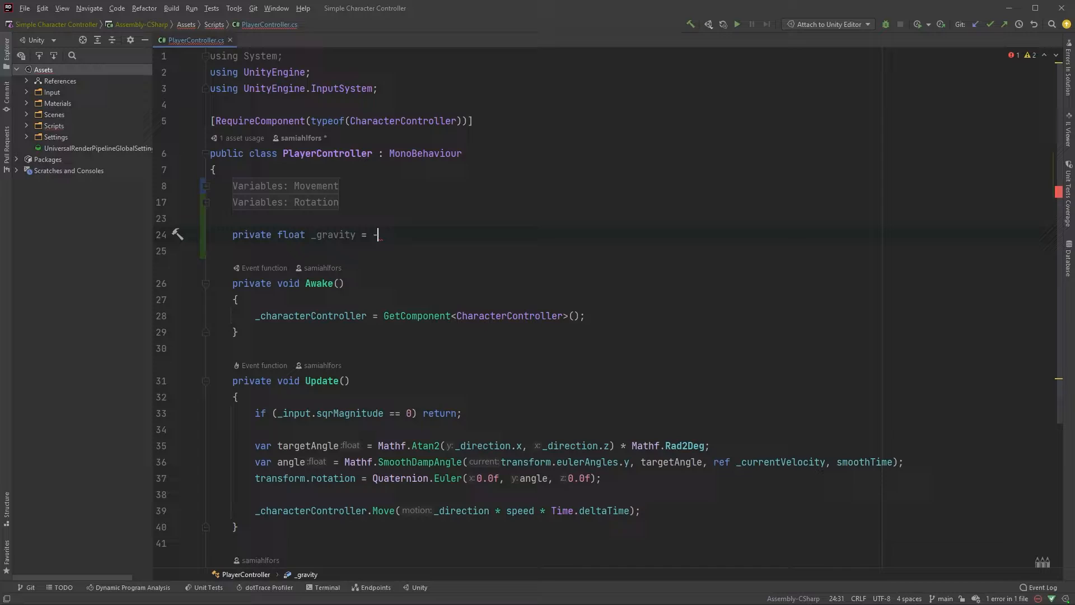
type("9.81f;")
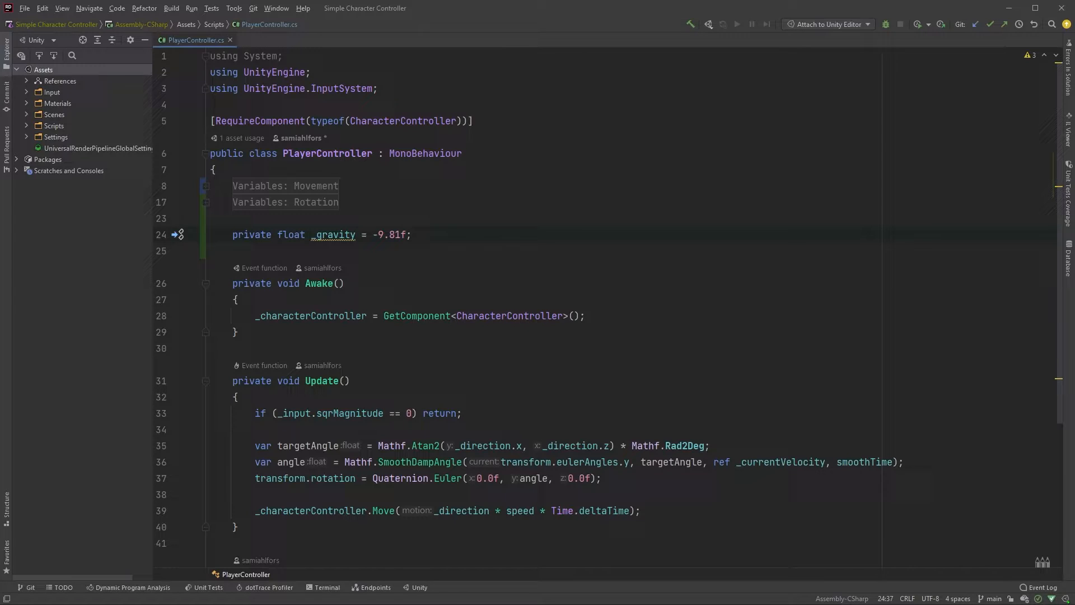
- Add a [SerializeField] private float gravityMultiplier set to 3.0f
key("enter")
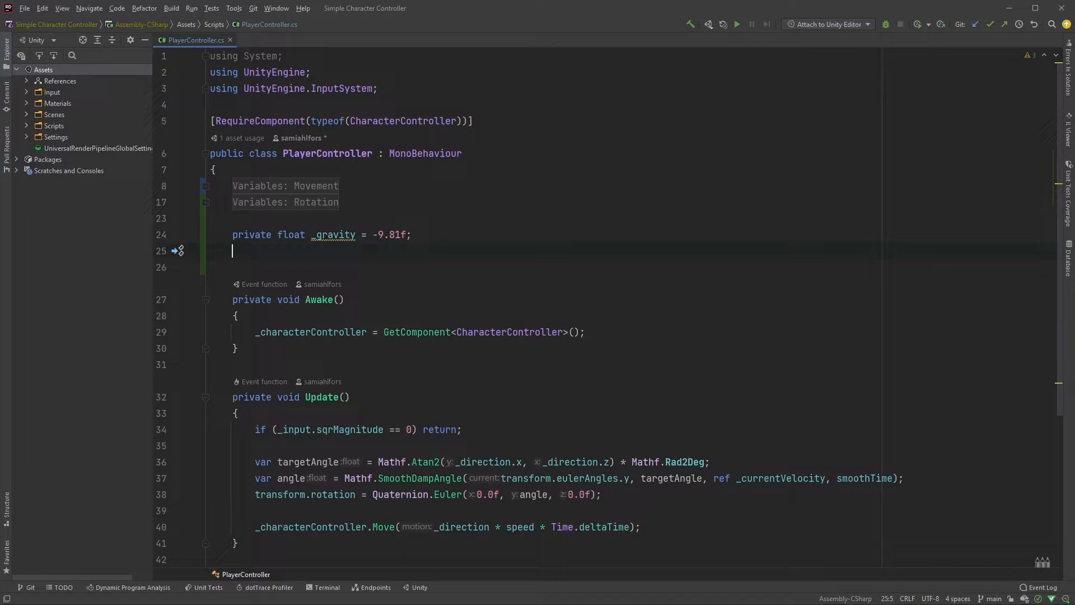
type("[SerializeField]")
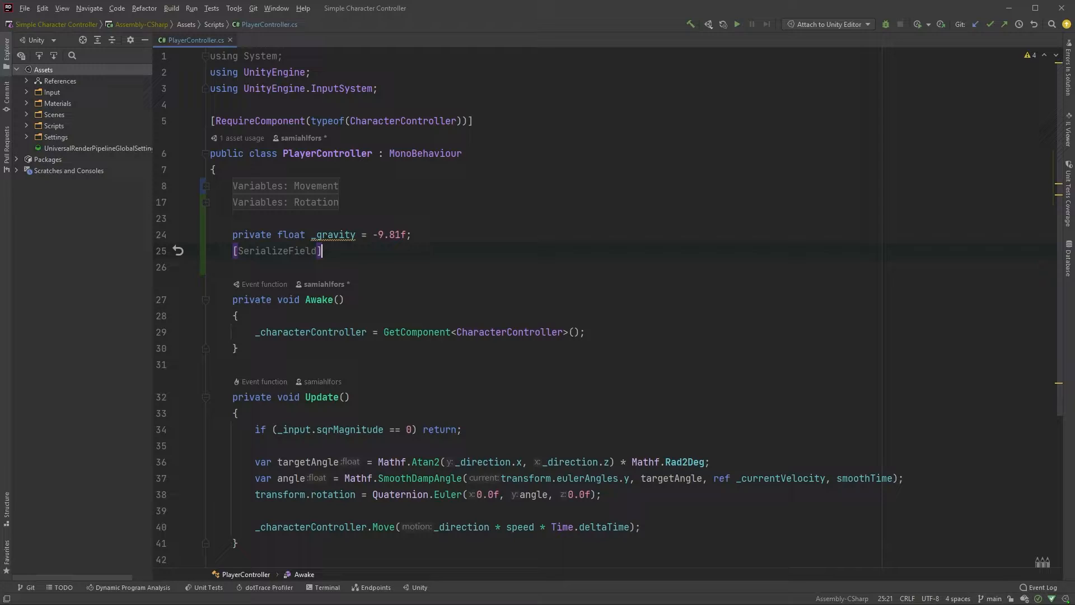
type("private")
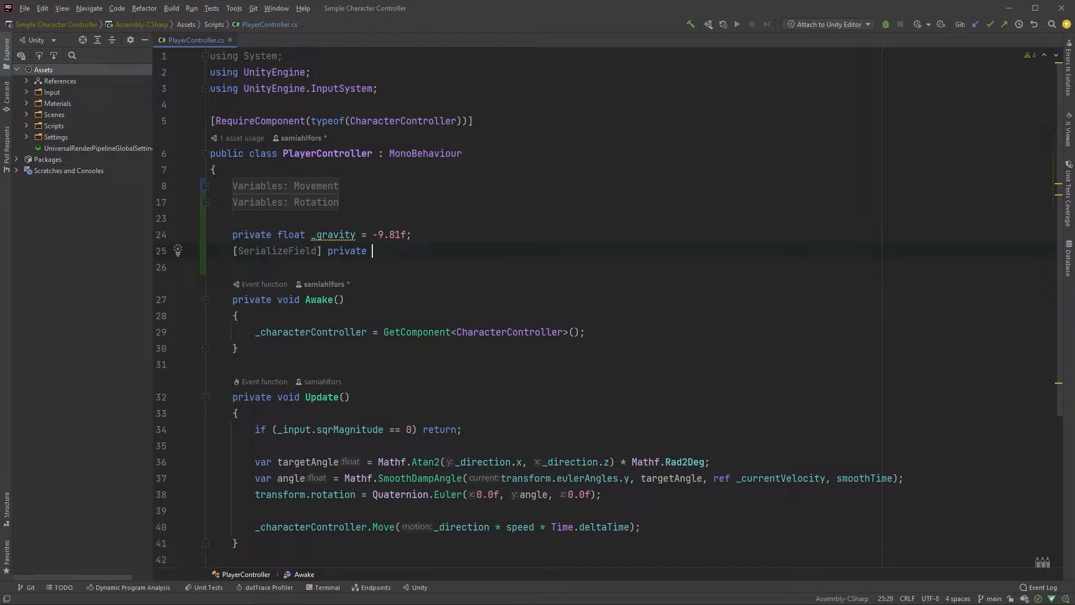
type("float _gra")
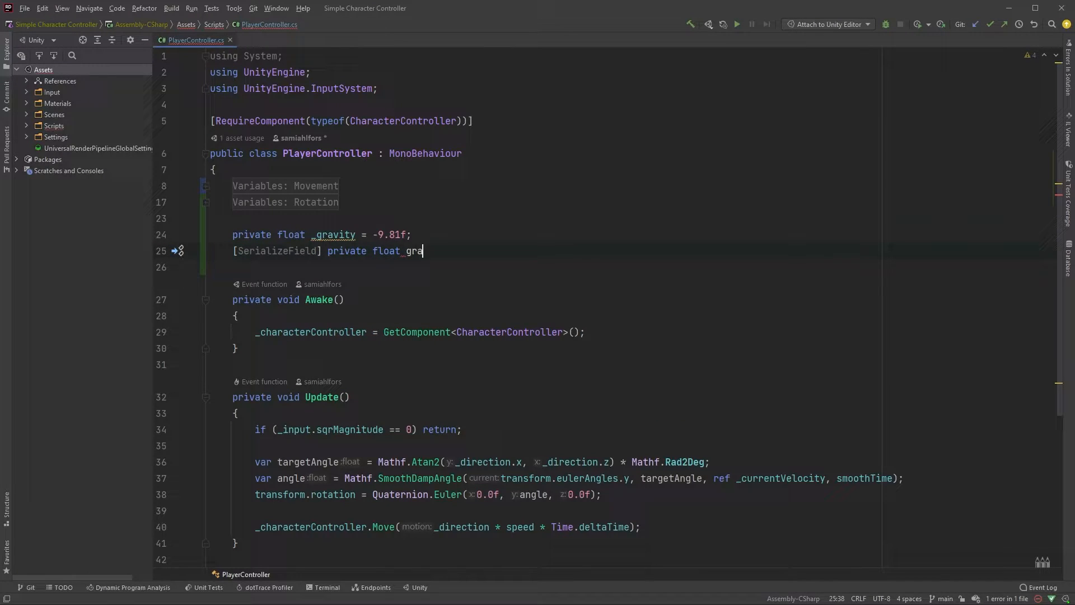
type("vityMultiplier")
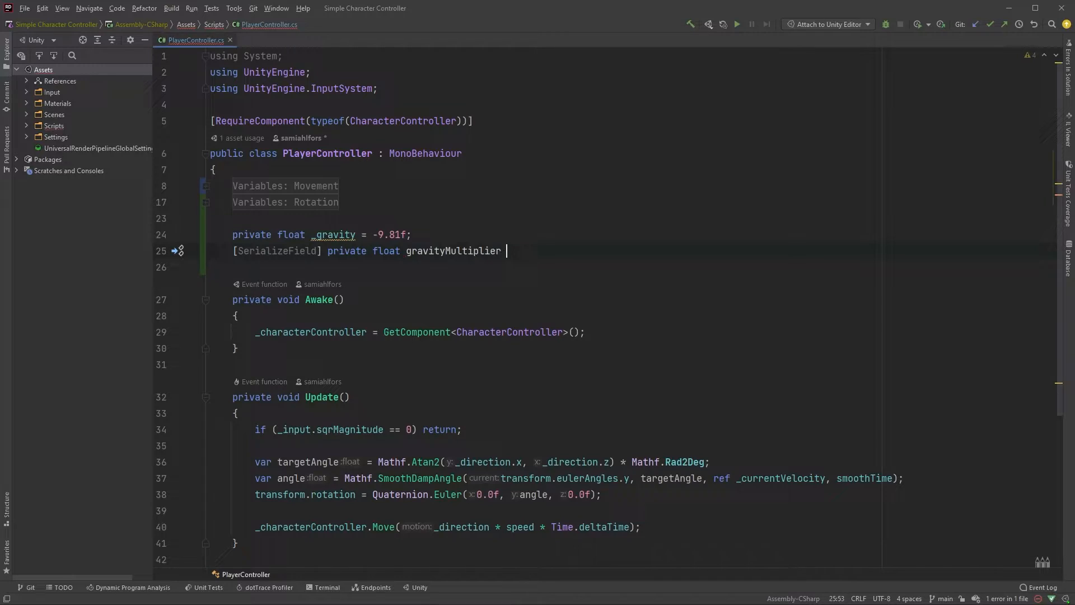
type("= 3.0f;")
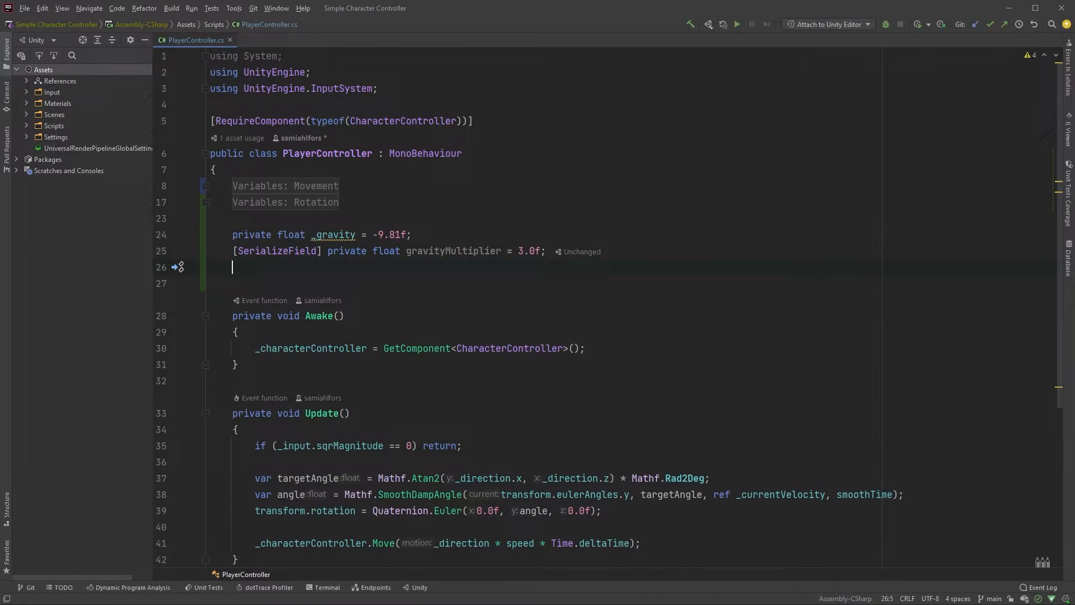
- Declare a private float _velocity field
type("private f")
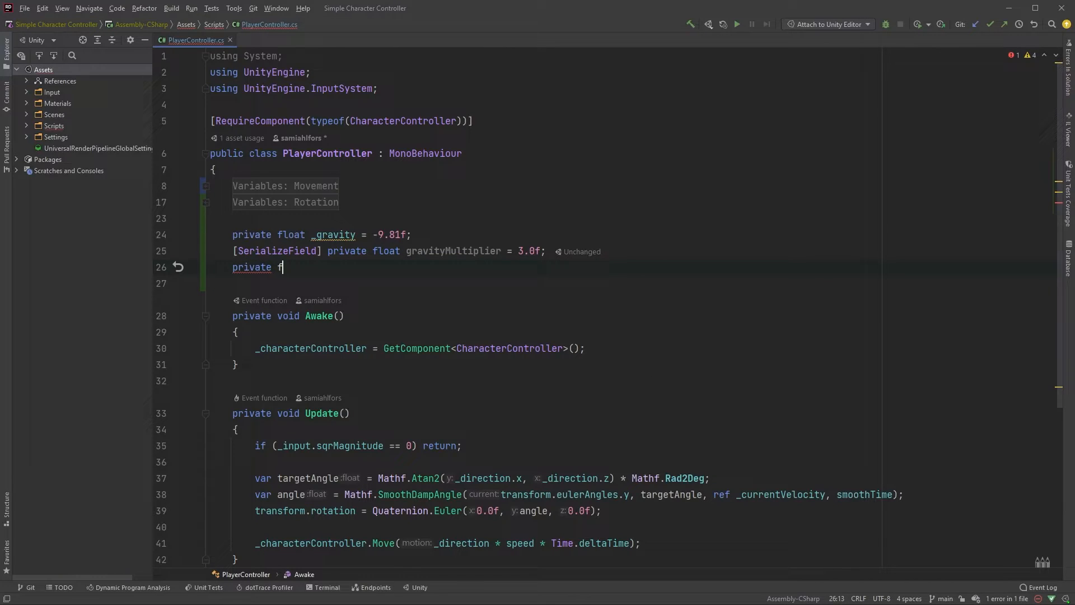
type("loat _velocity;")
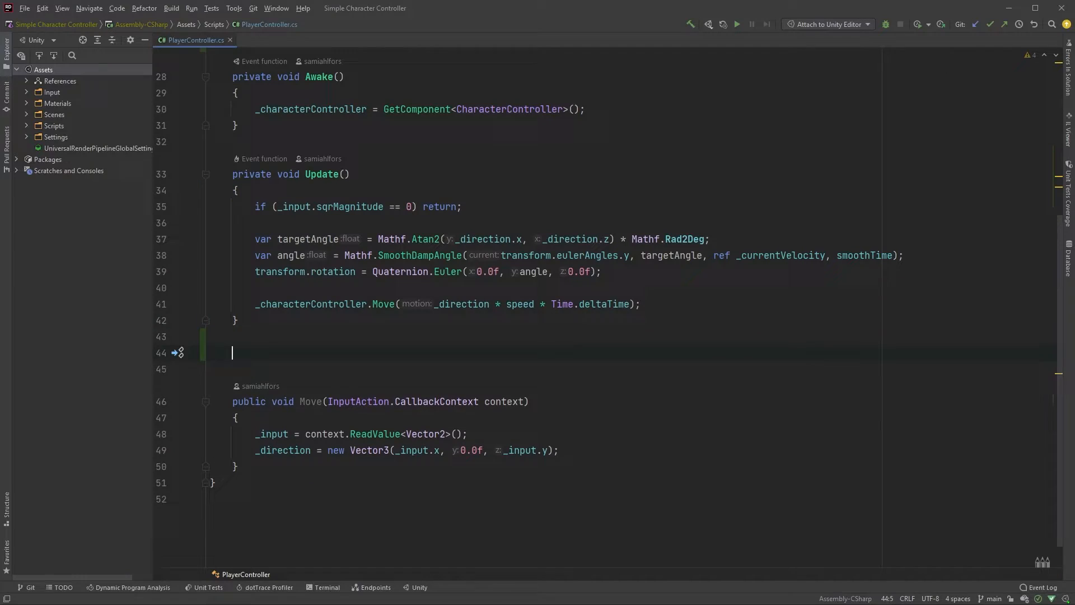
- Move the rotation code into a private void ApplyRotation method called from Update
type("private void ApplyRotation(")
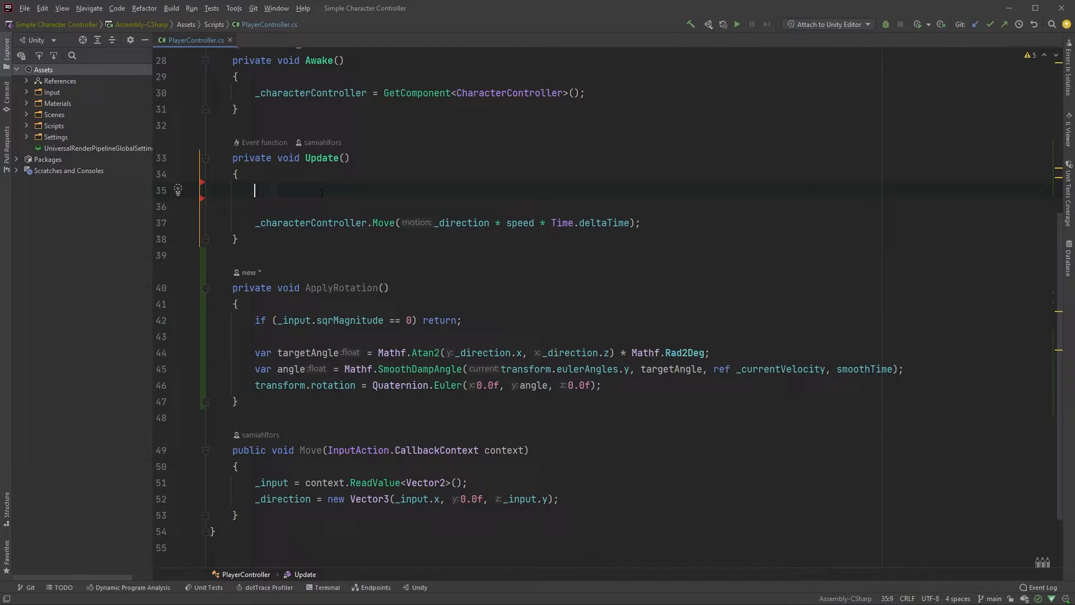
type("ApplyRotation();")
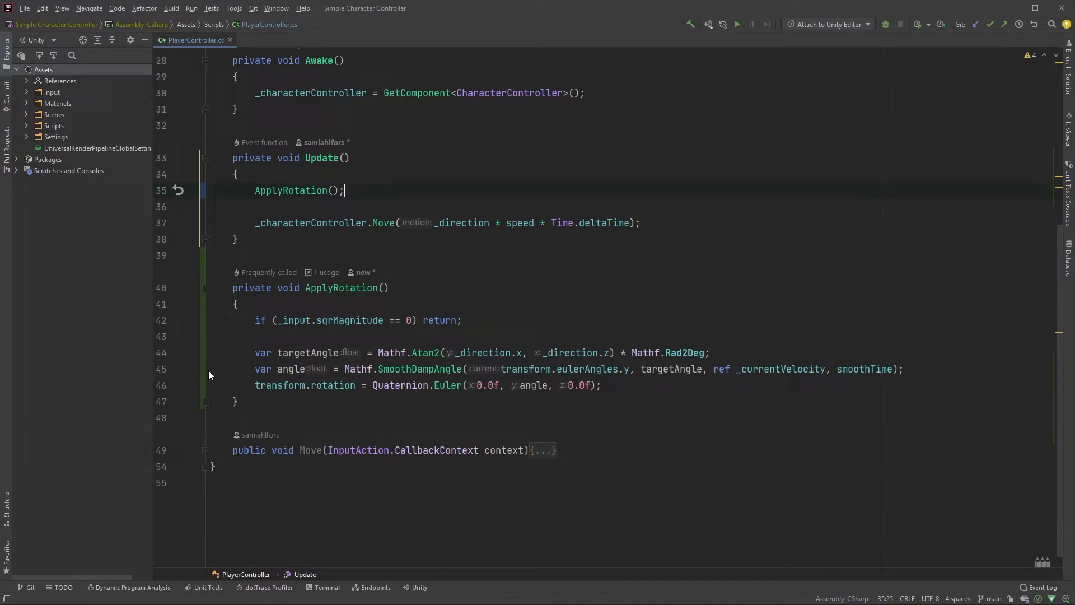
- Create an empty private void ApplyMovement method and call it from Update
type("pr")
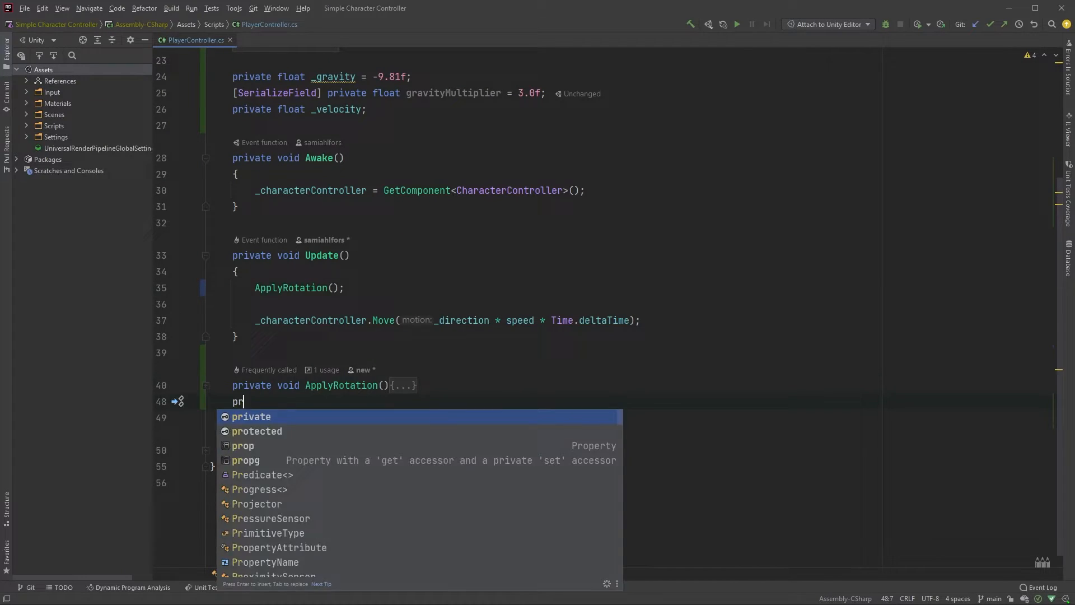
type("ivate void _ApplyMovement(")
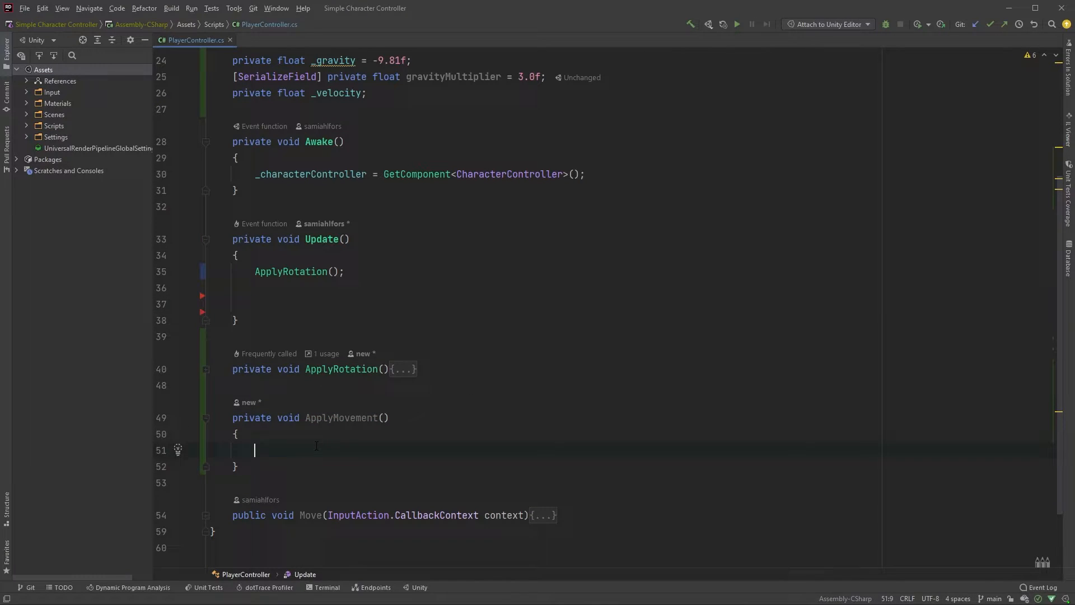
type("ApplyMovement();")
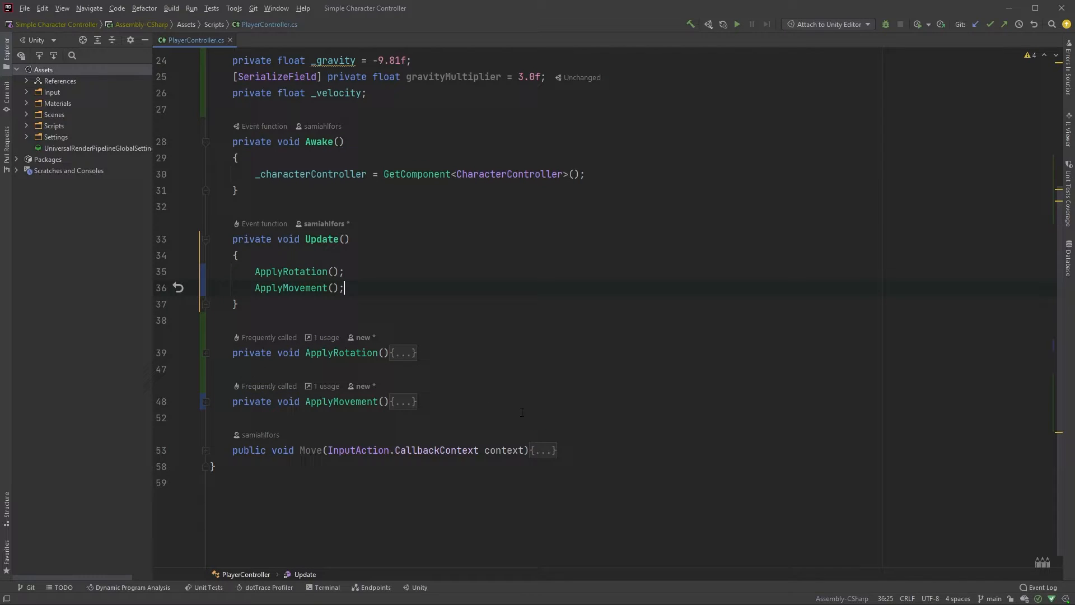
- Write ApplyGravity adding _gravity * gravityMultiplier * Time.deltaTime to _velocity
type("private")
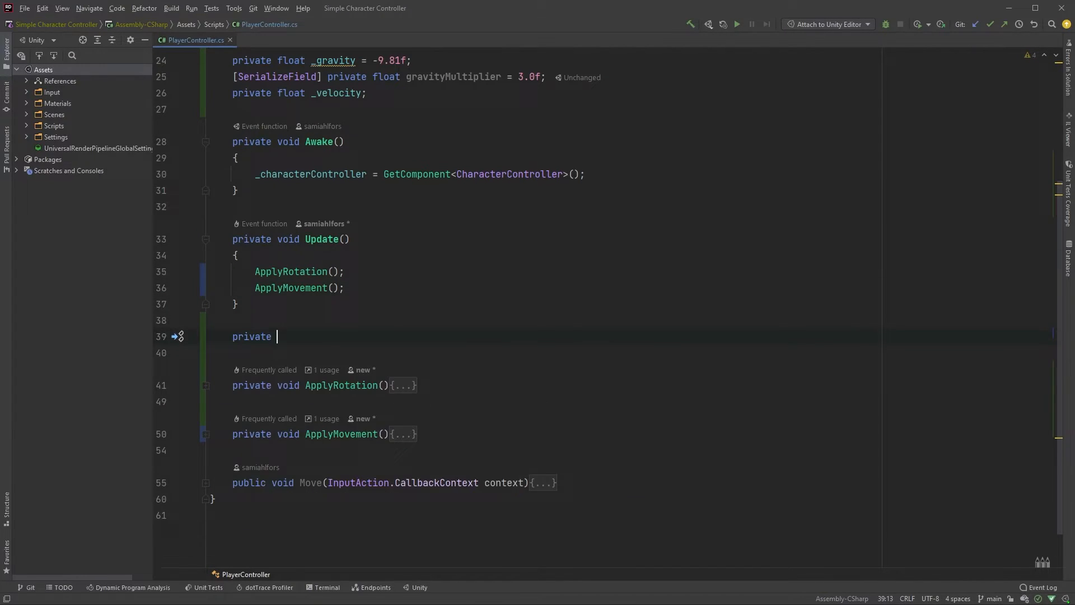
type("void ApplyGravity() {")
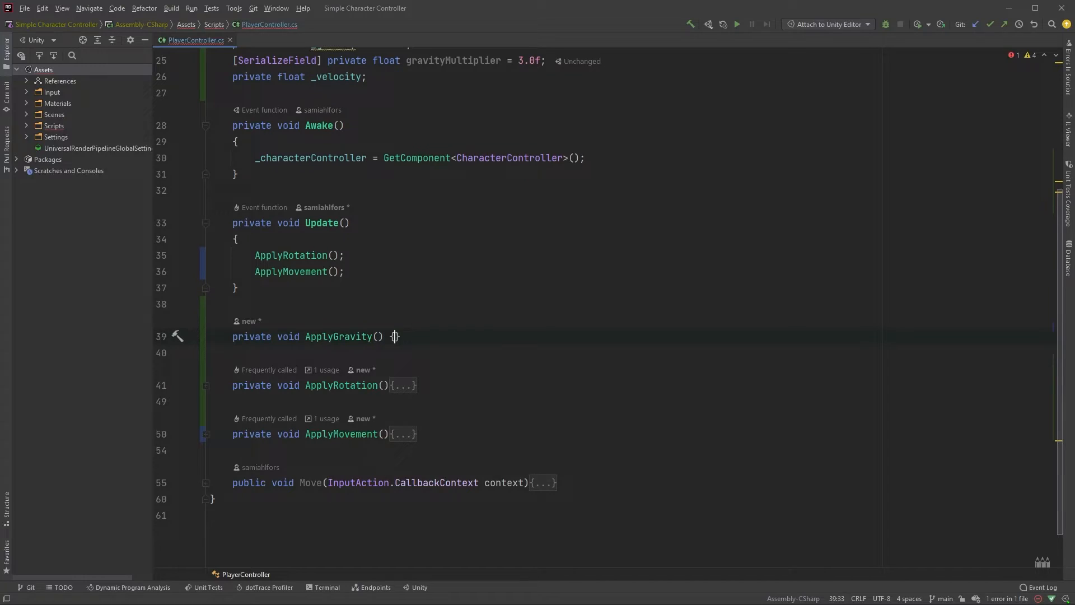
type("_velocity +")
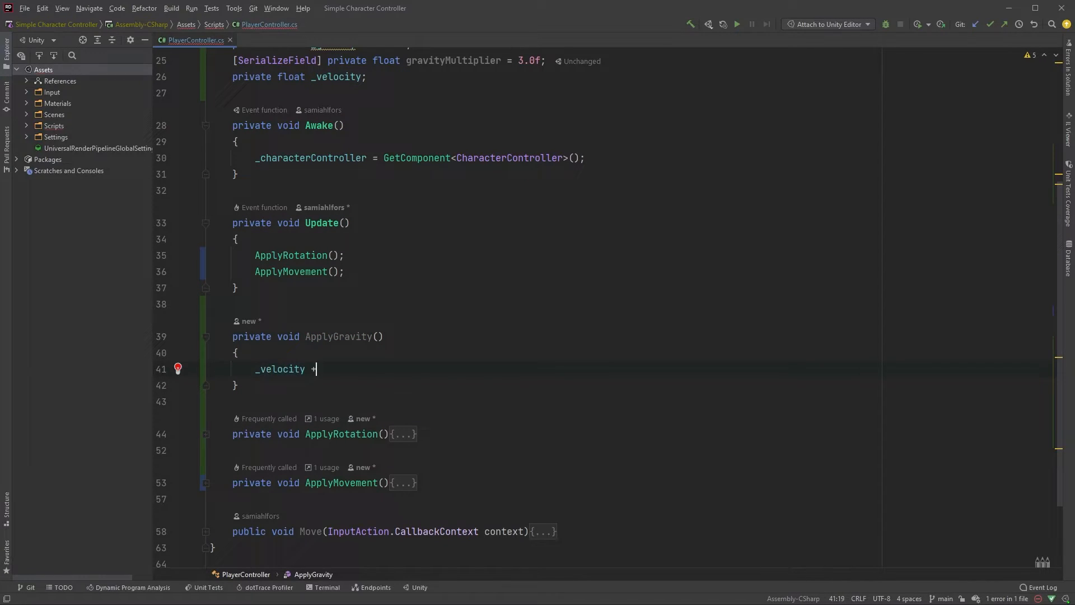
type("= _gravity *")
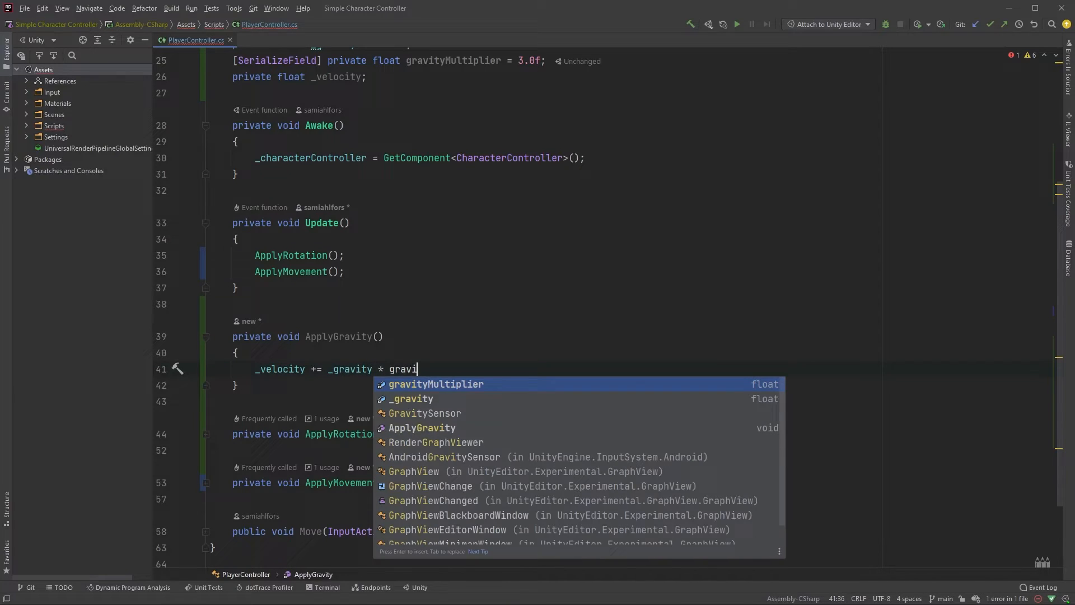
type("gravityMultiplier * Time.")
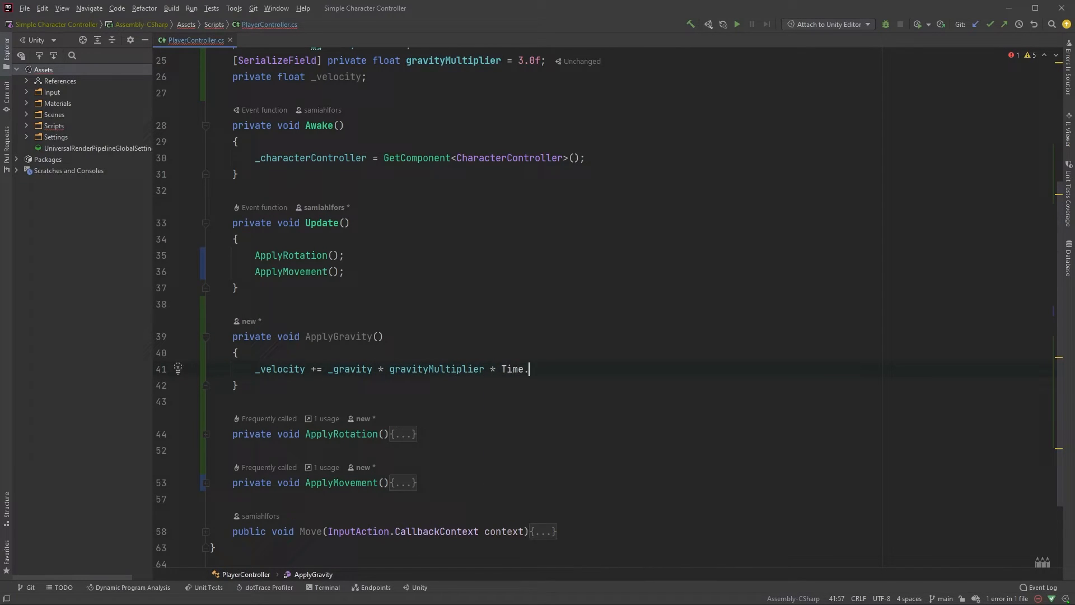
type("deltaTime;")
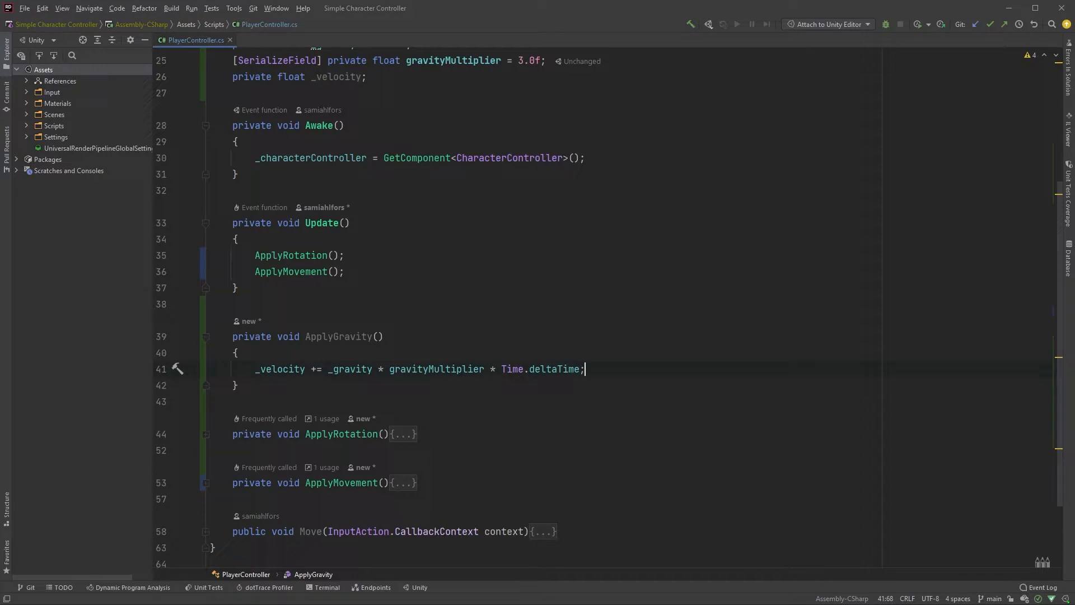
- Assign _velocity to _direction.y and call ApplyGravity from Update
type("_direction.y =")
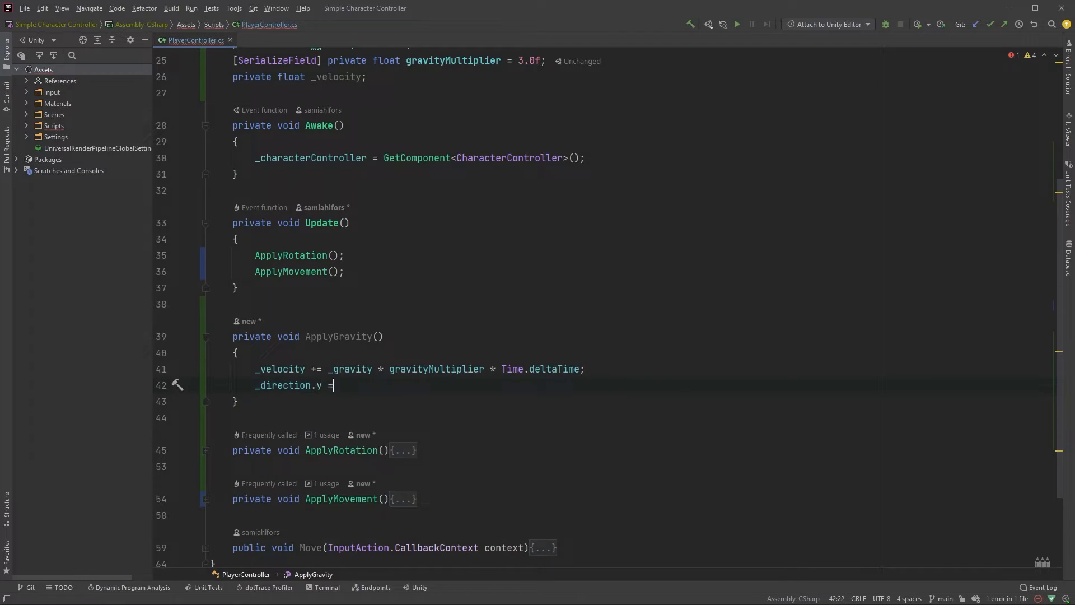
type("_velocity;")
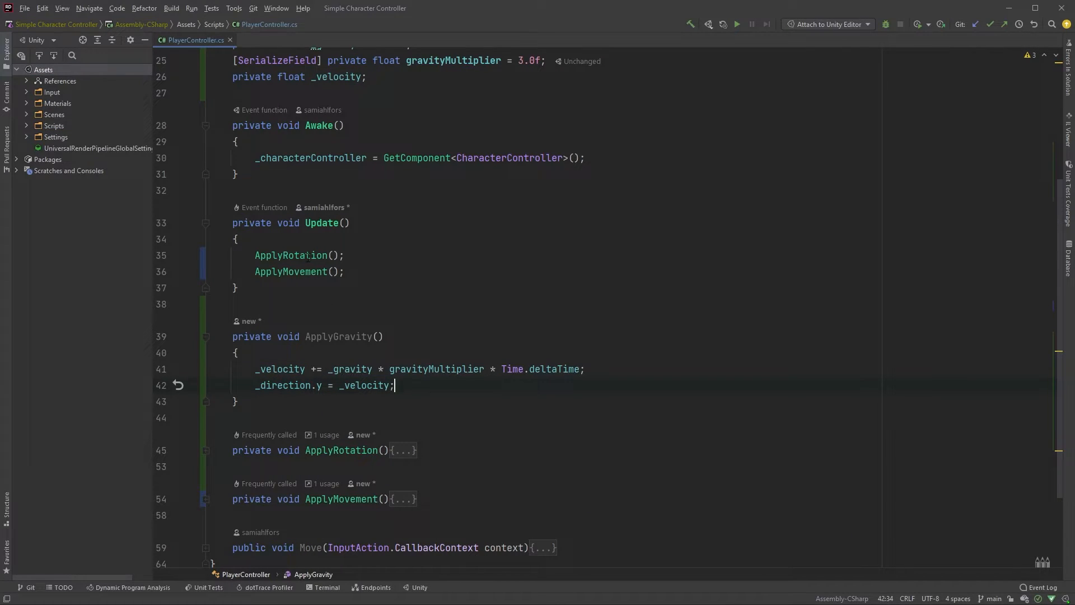
type("A")
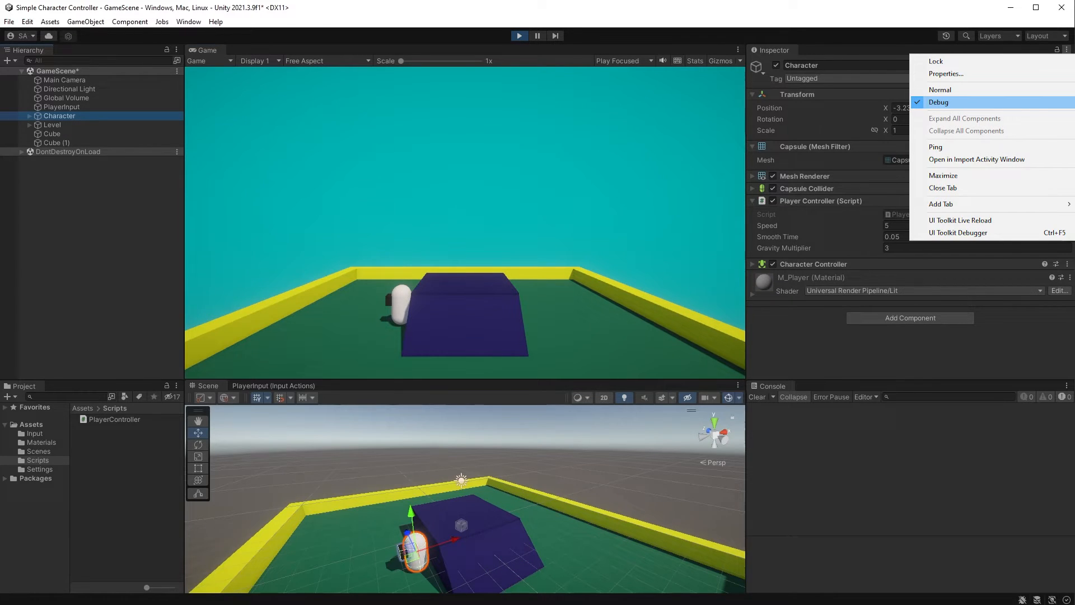
- Switch the Inspector to Debug view to watch the script's private values while playing
left_click(939, 101)
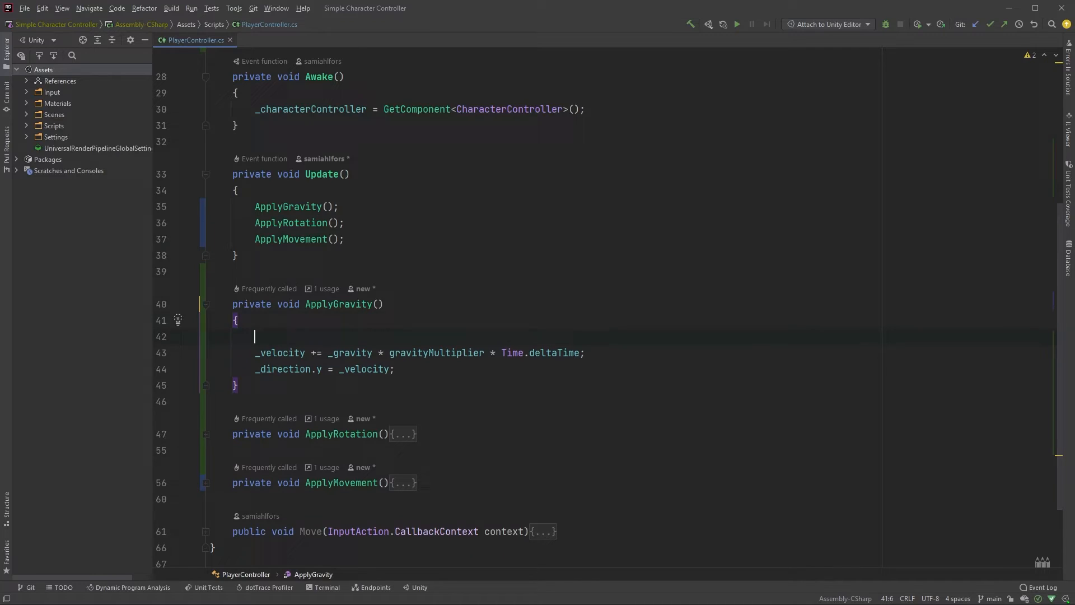
- In ApplyGravity, set _velocity to -1.0f when _characterController.isGrounded, else accumulate gravity
type("if (")
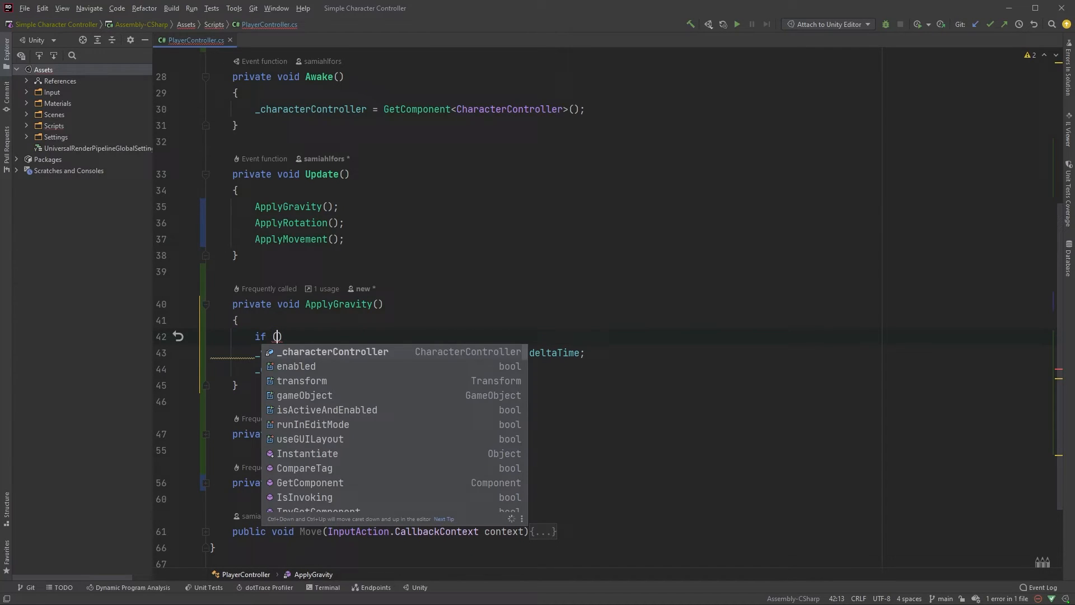
type("_characterController.isGrounded")
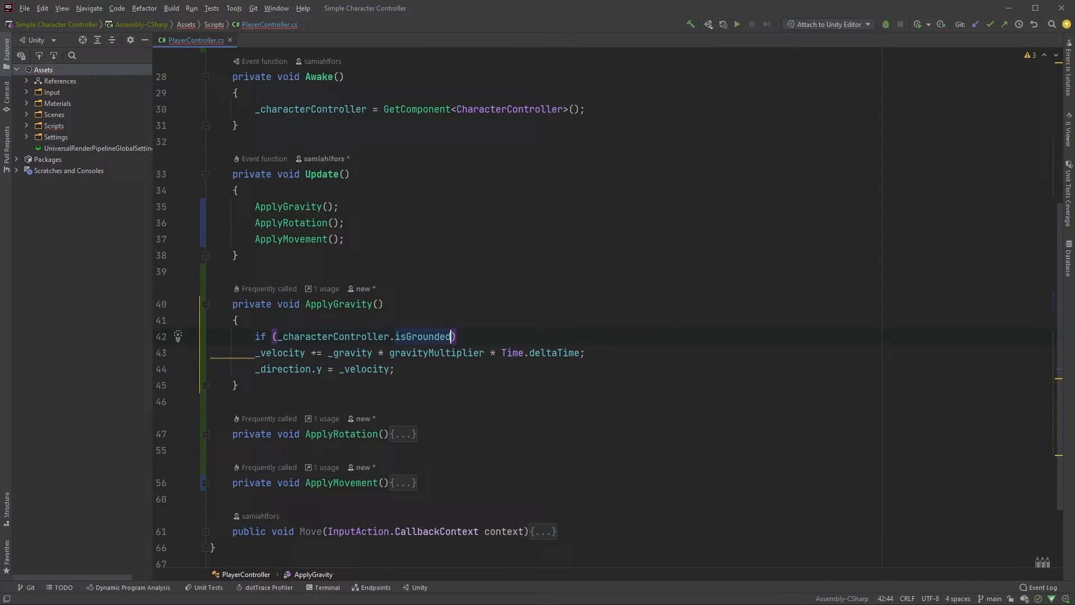
type("{")
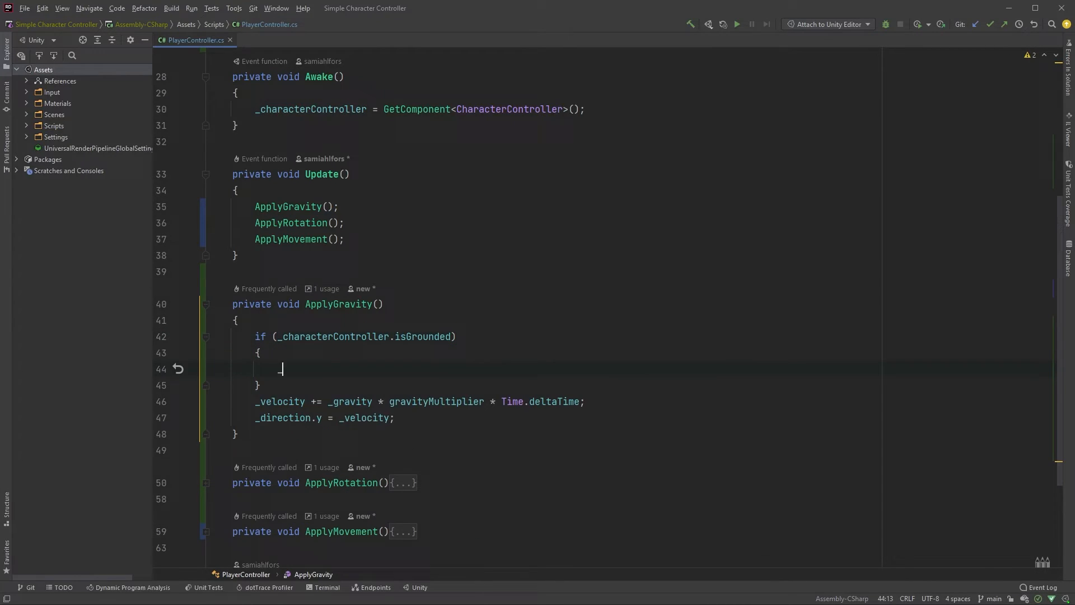
type("_velocity =")
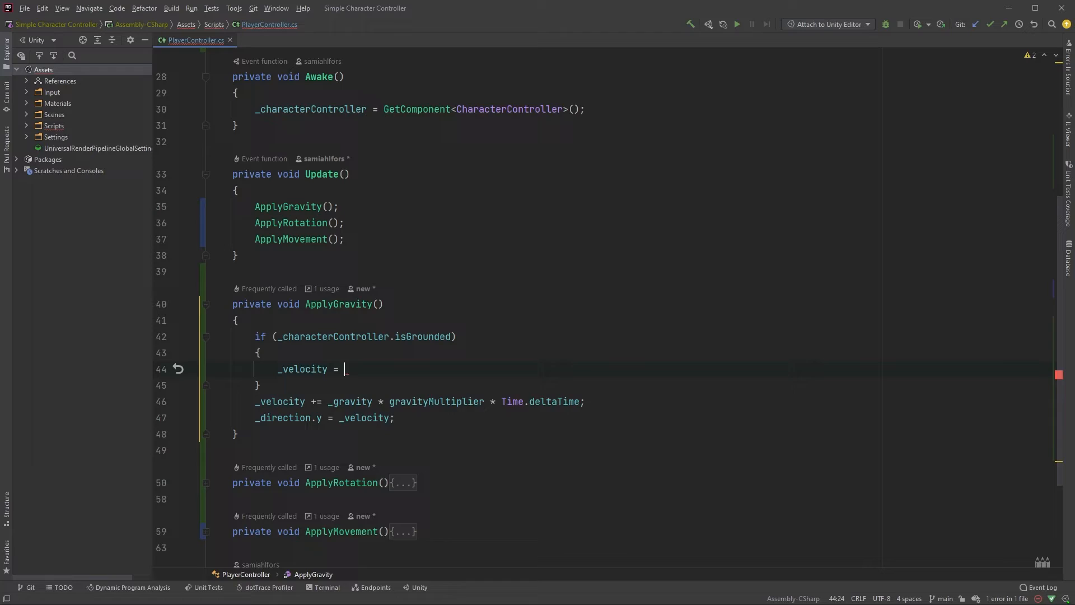
type("-1.0f;")
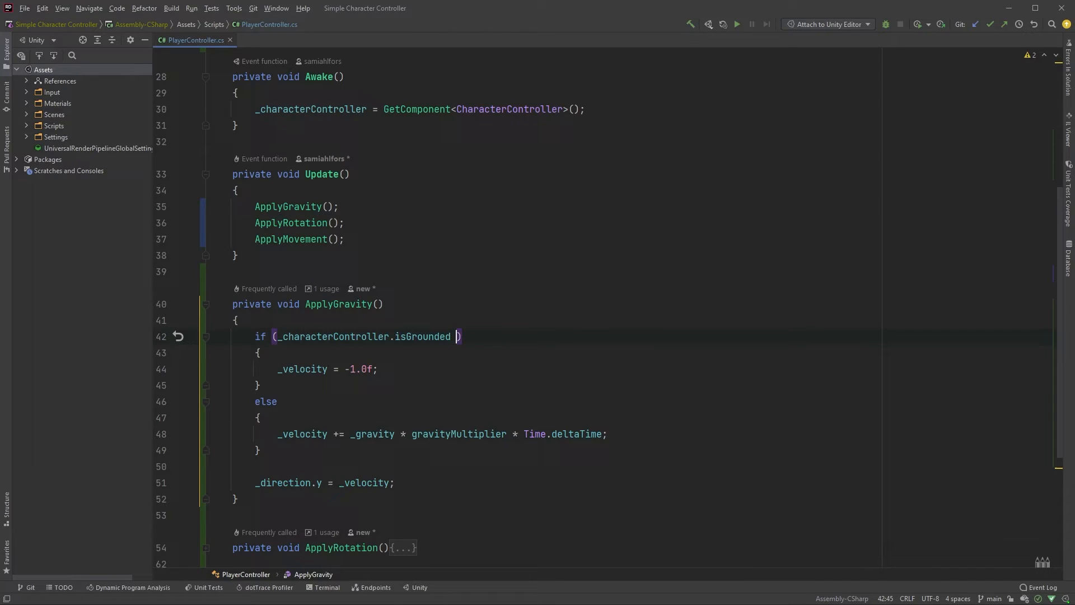
- Extend the grounded check with && _velocity < 0.0f
type("&& _velocity")
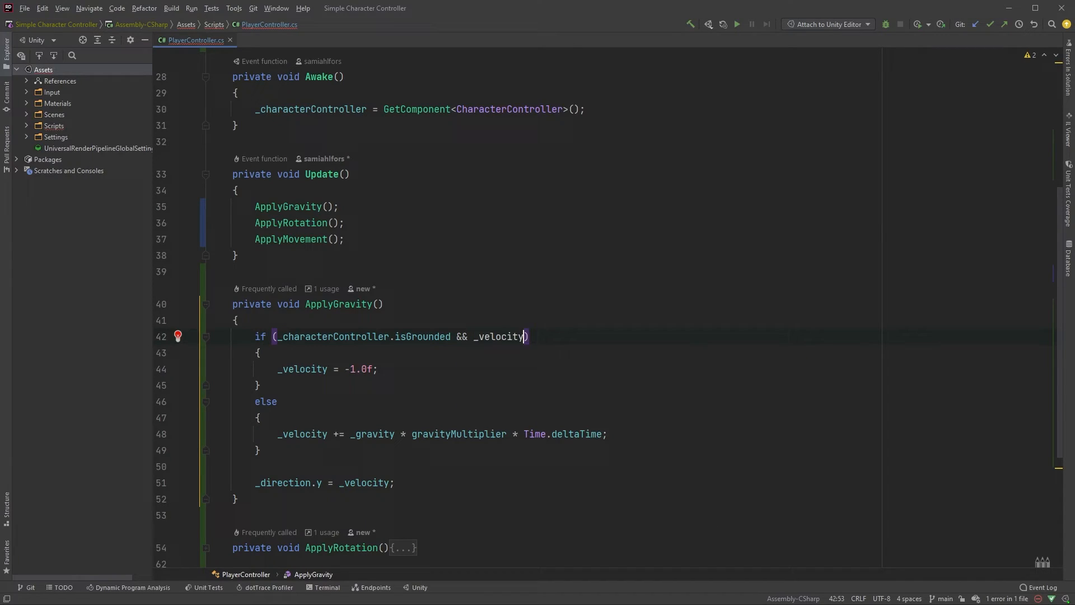
type("<")
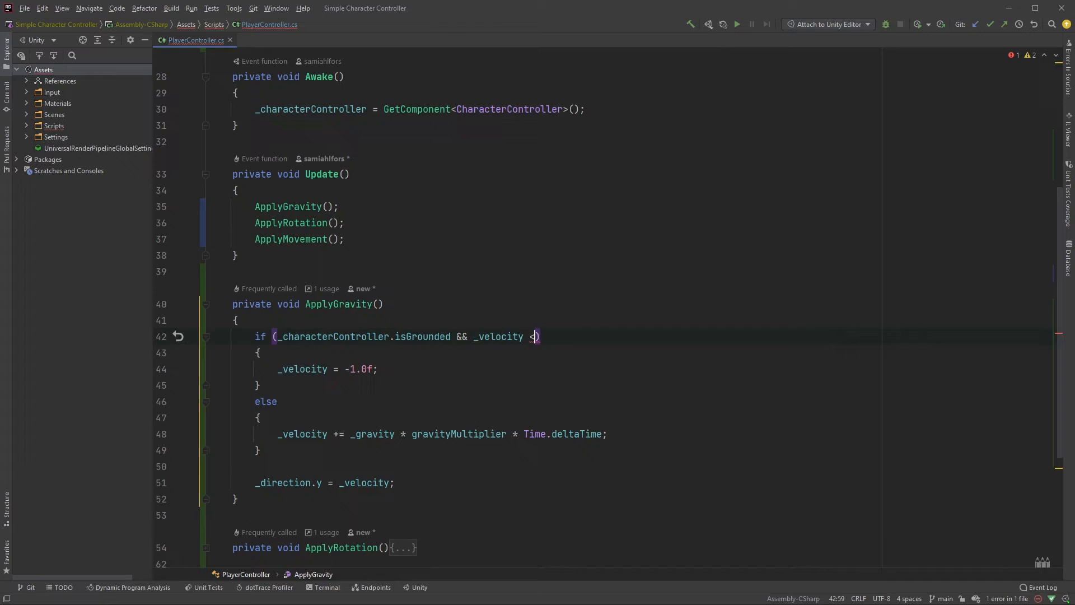
type("0.0f")
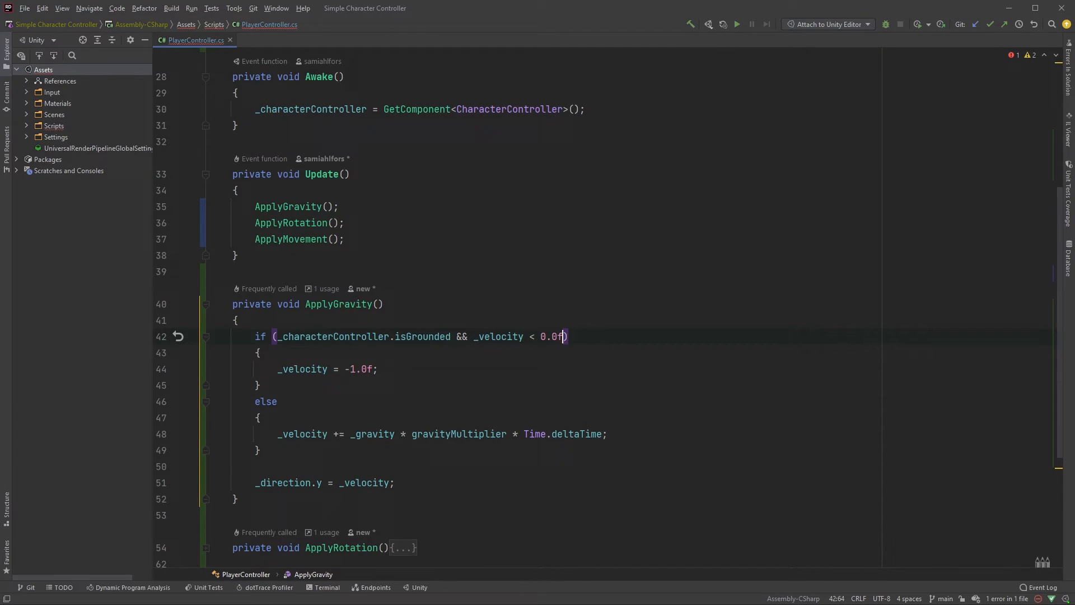